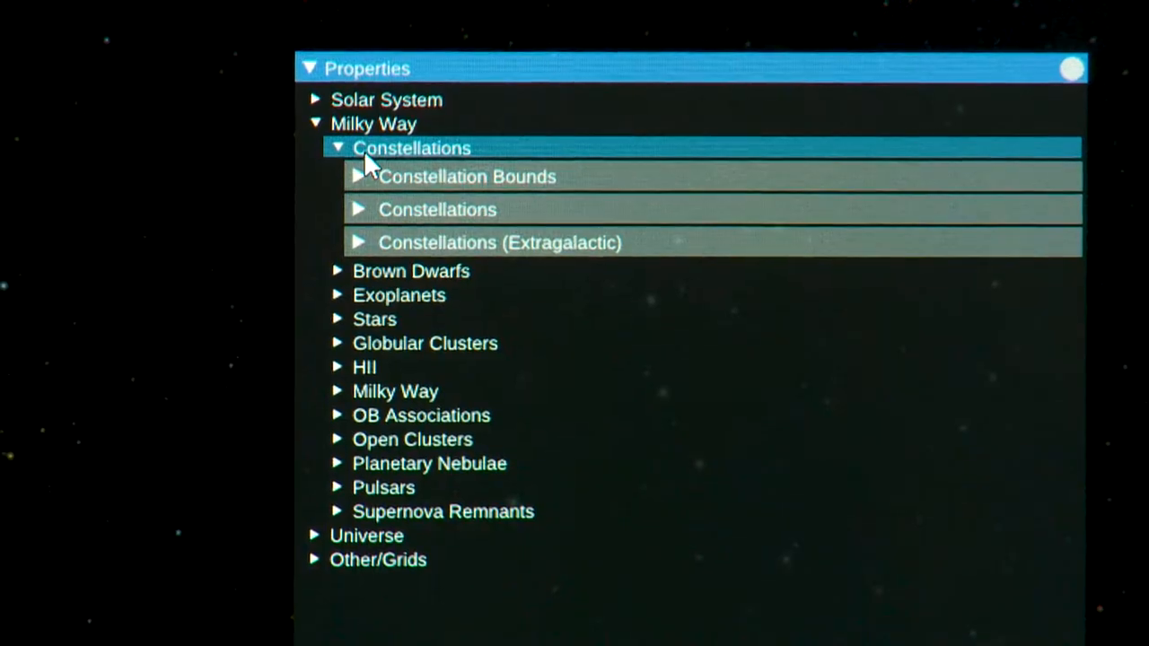
Step: Expand Milky Way > Constellations to reveal its enable, render, label and text settings
left_click(358, 209)
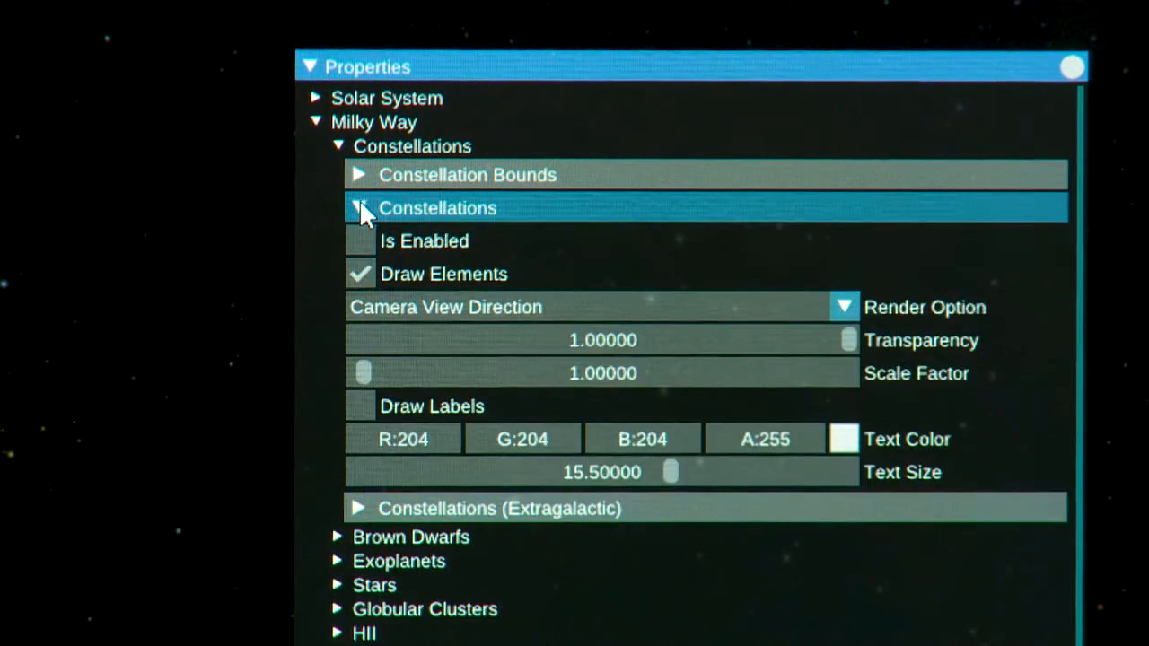